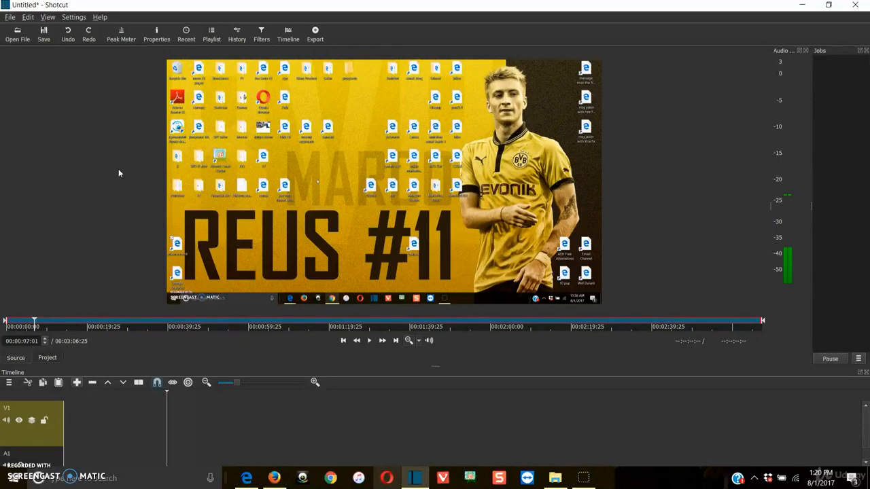
pyautogui.moveTo(111, 190)
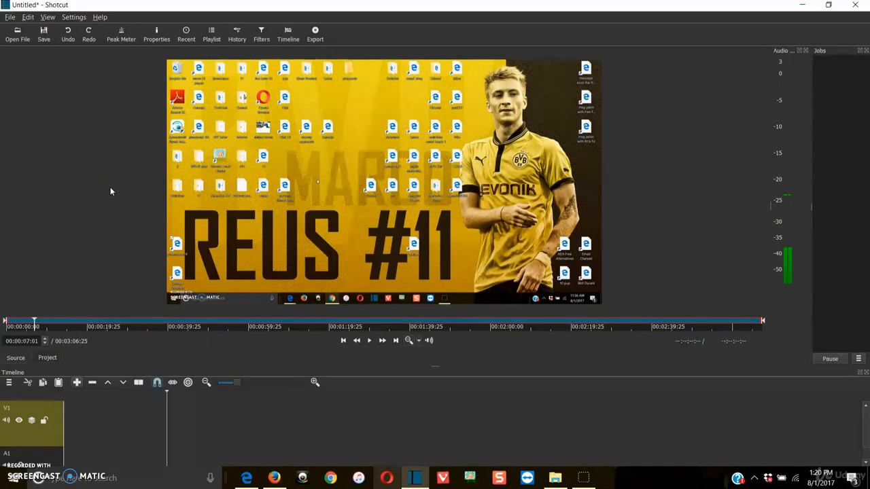
pyautogui.moveTo(115, 187)
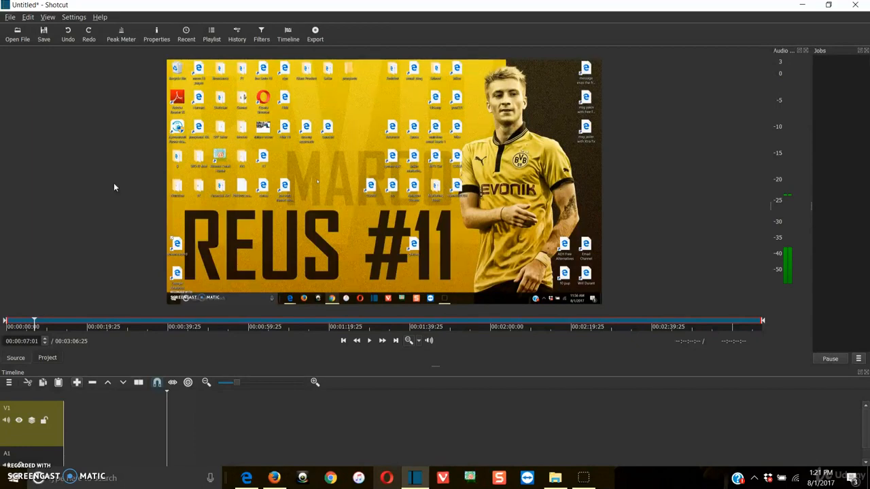
pyautogui.moveTo(115, 184)
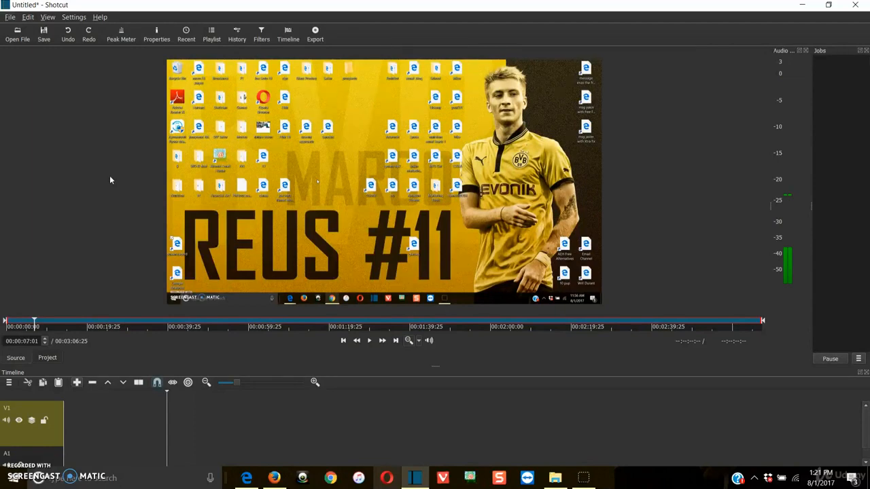
pyautogui.moveTo(108, 175)
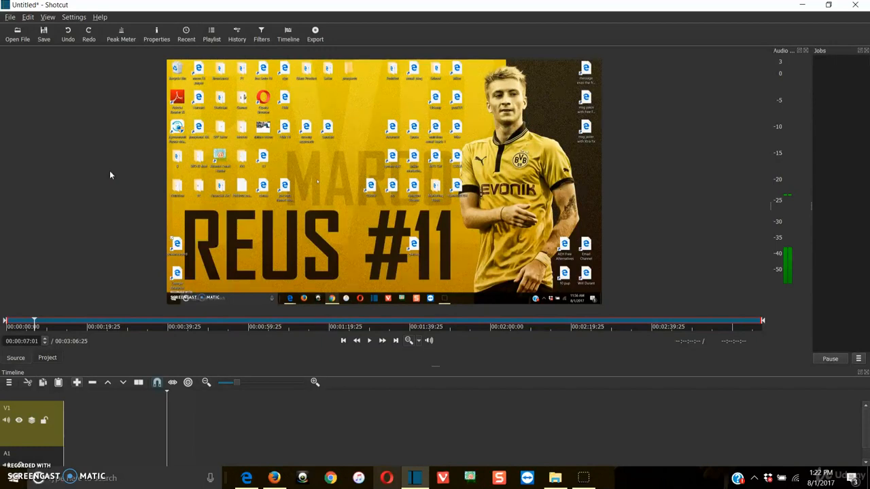
pyautogui.moveTo(115, 169)
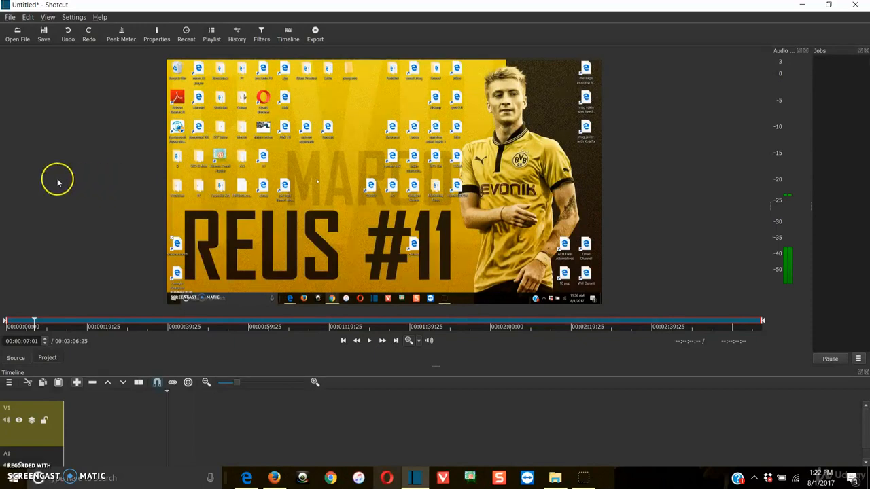
pyautogui.moveTo(26, 176)
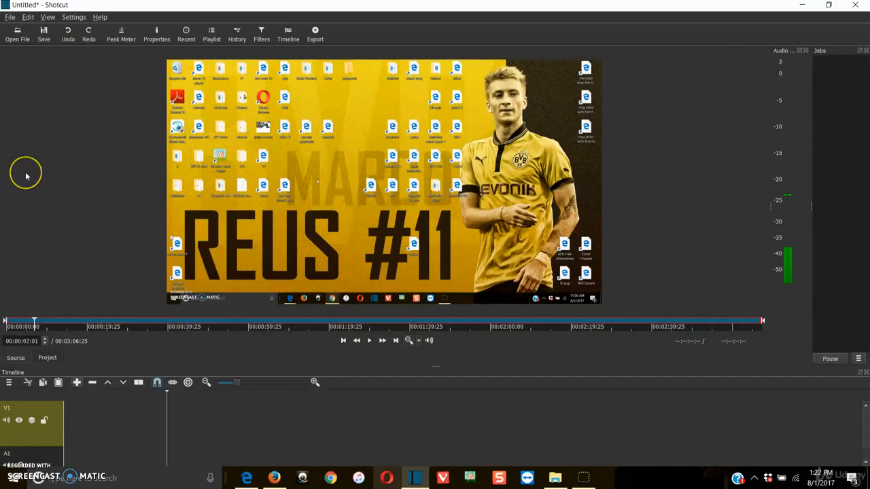